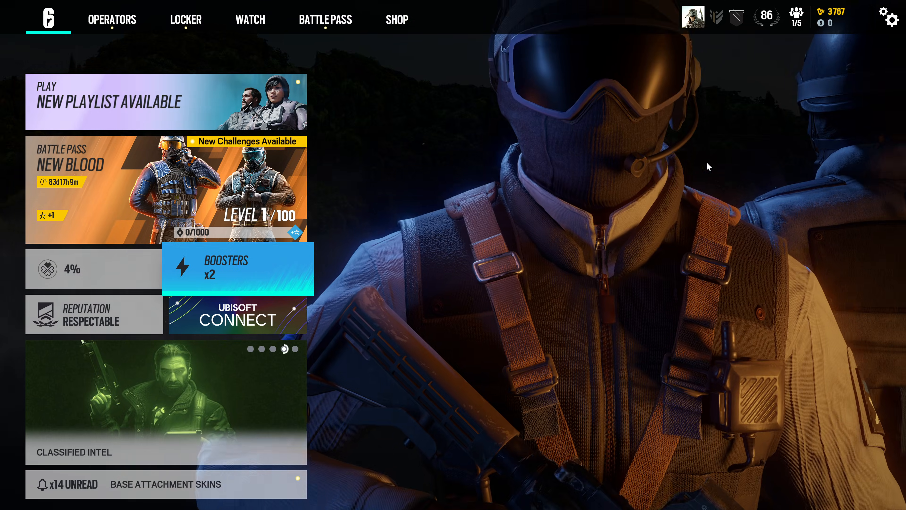
- Reach the Graphics section of the options screen from the gear menu
click(890, 18)
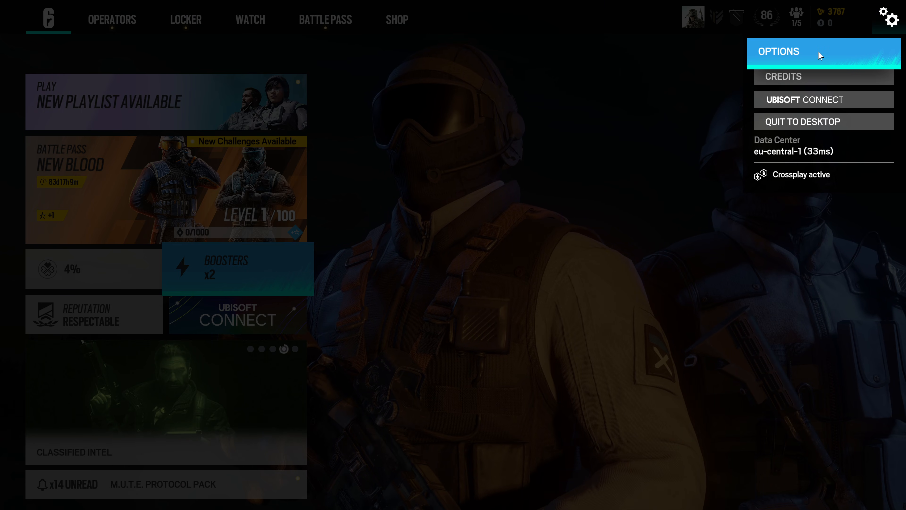
click(778, 51)
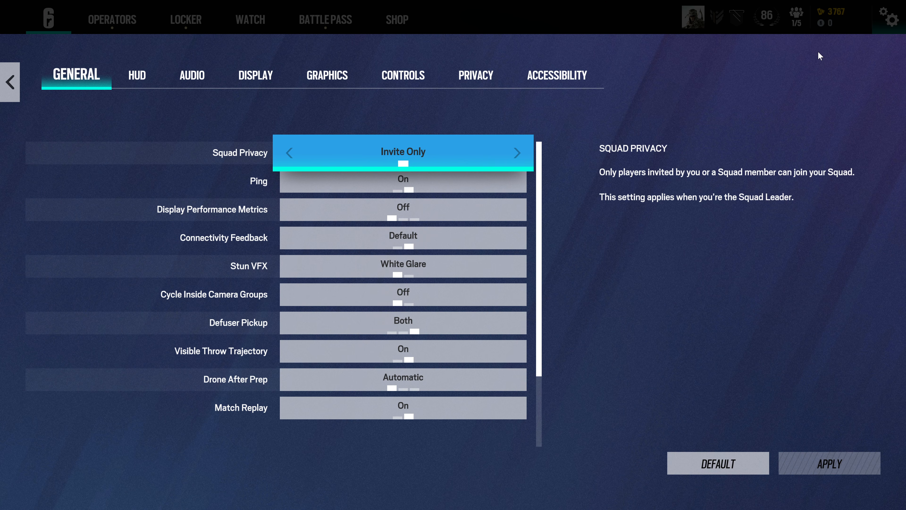
click(327, 75)
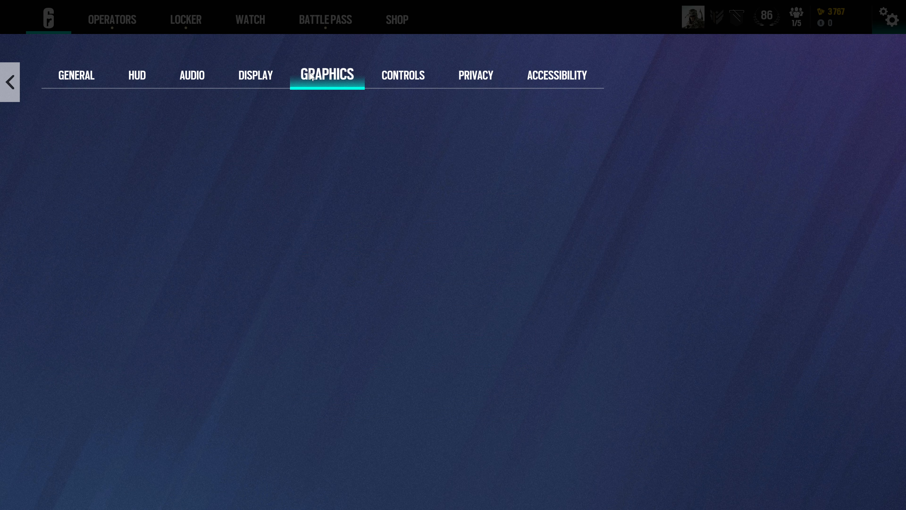
- Lower graphics quality to High textures and LOD, Anisotropic 2X, Medium shading, shadows, reflections and VFX
click(327, 75)
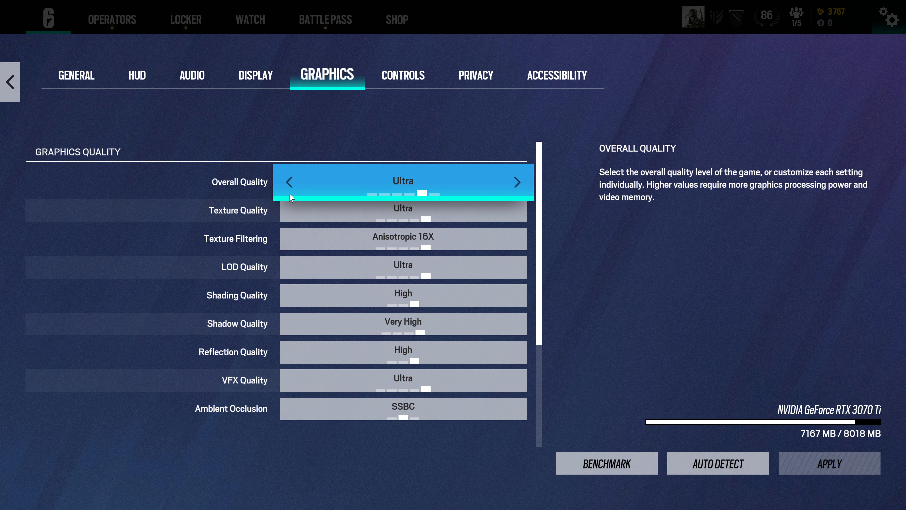
click(288, 182)
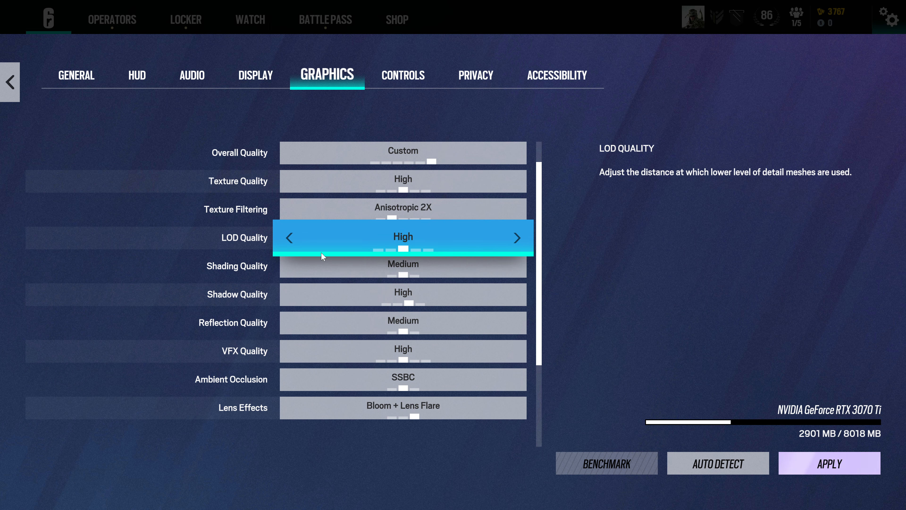
mouse_move(312, 298)
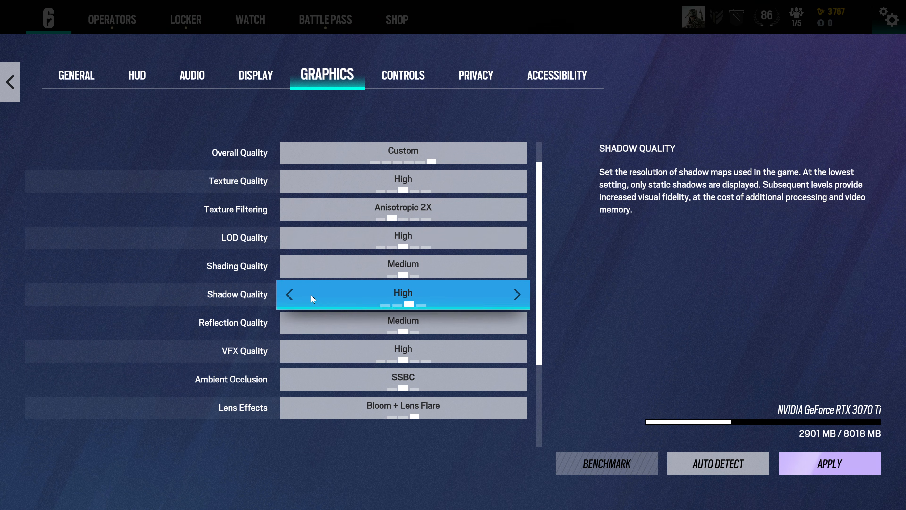
click(289, 294)
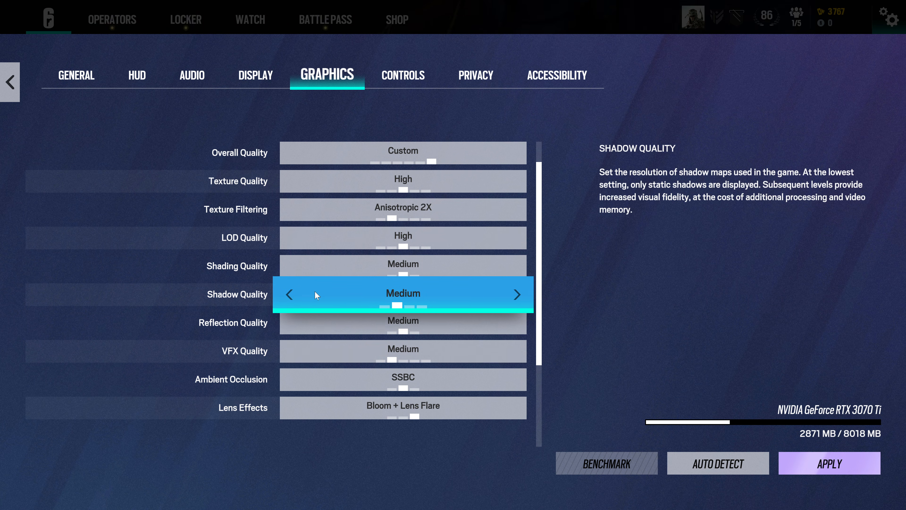
scroll(down, 3)
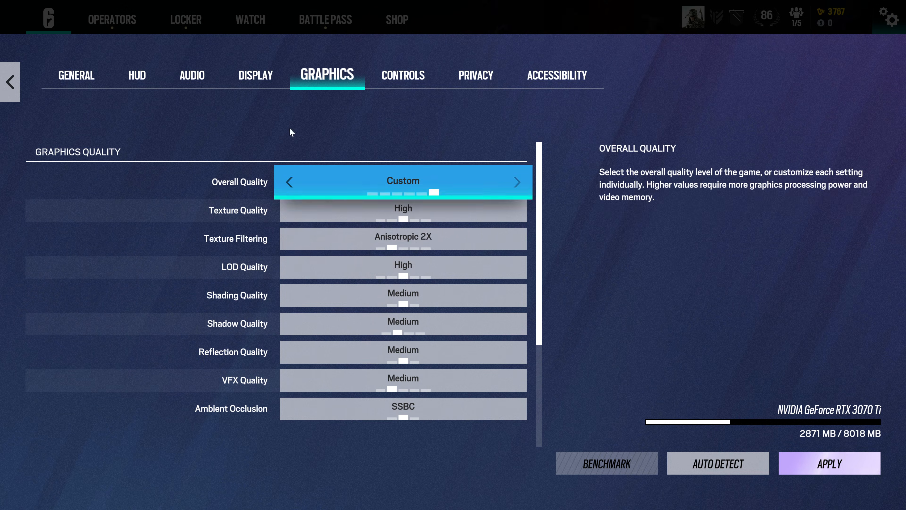
- Apply the custom graphics changes, confirming with 'Yes, Apply changes'
click(829, 462)
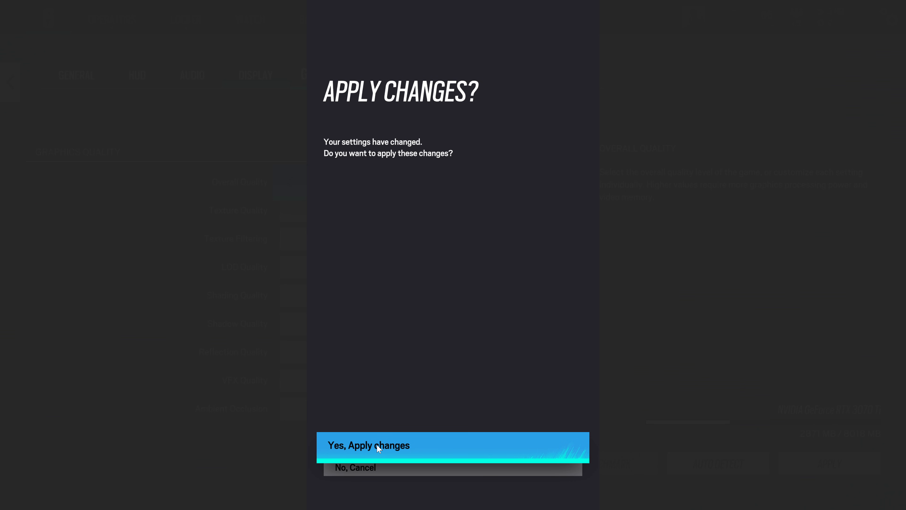
click(369, 446)
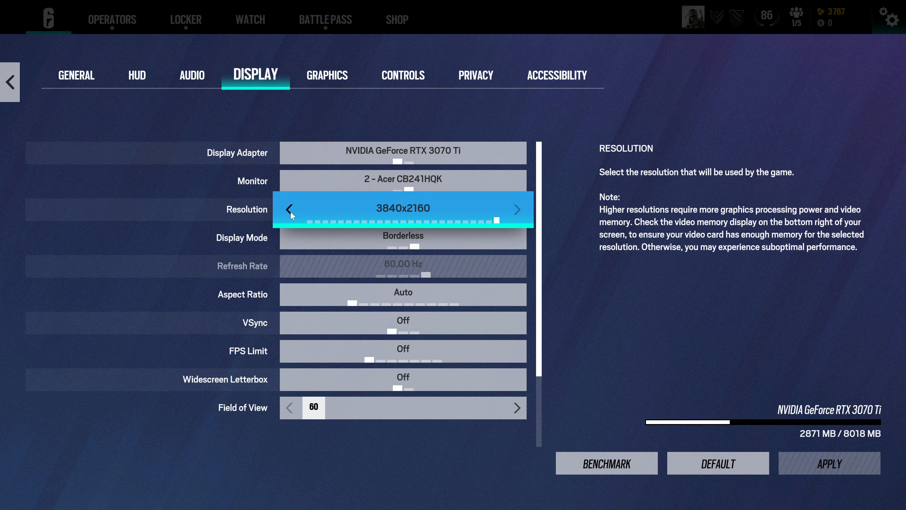
- Bring the resolution down from 3840x2160 to 1920x1080 in Full Screen mode
click(289, 209)
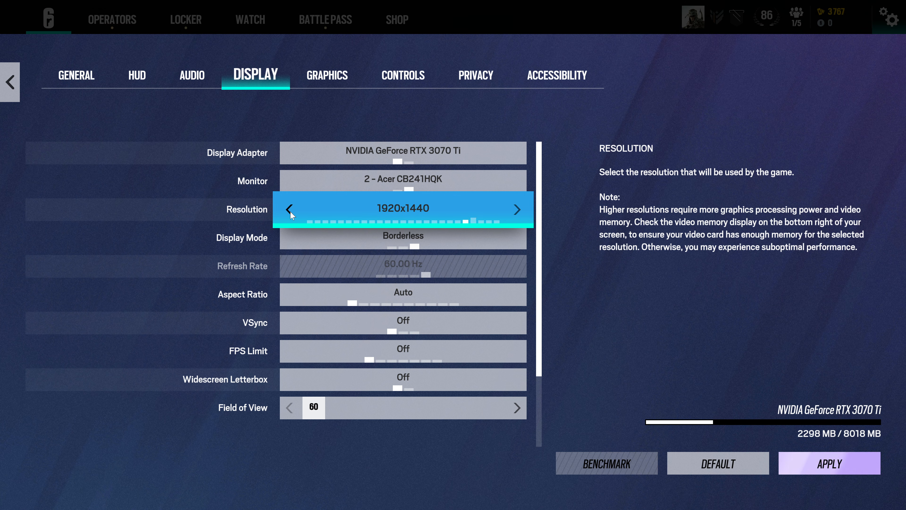
click(290, 209)
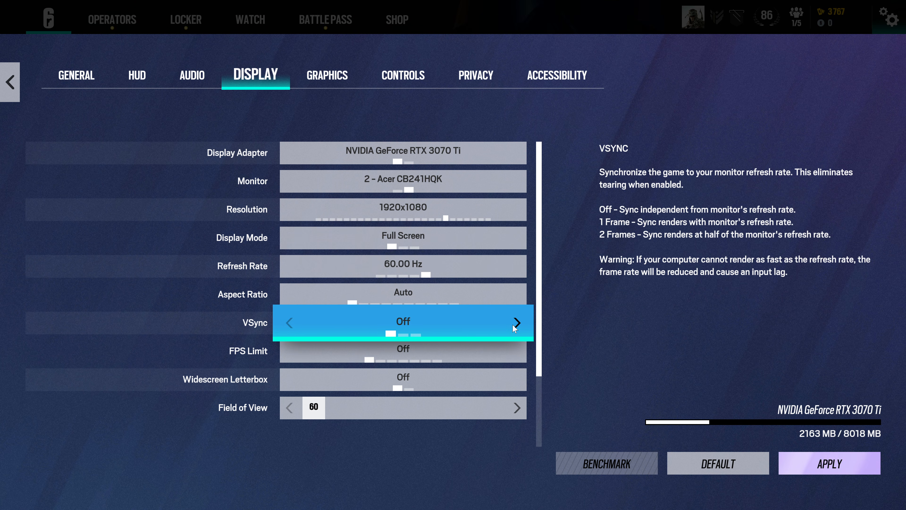
- Set VSync from Off to 1 Frame
click(516, 322)
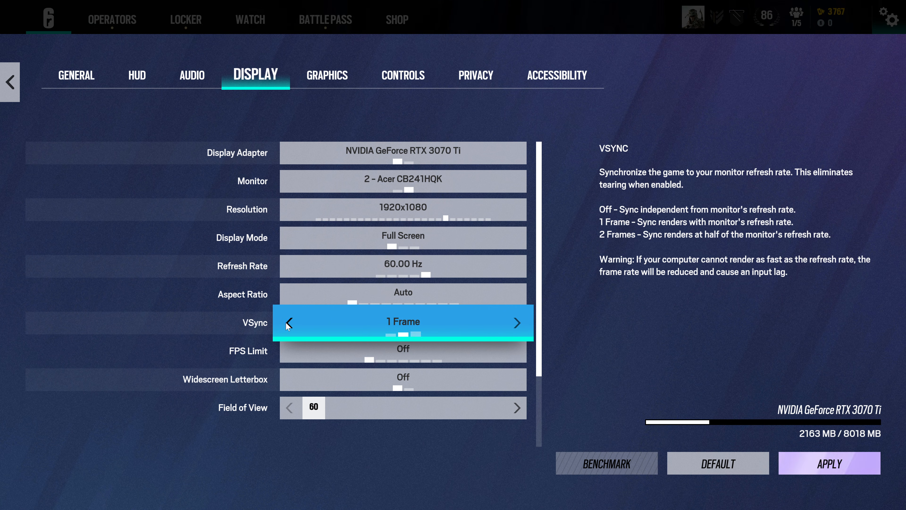
mouse_move(513, 332)
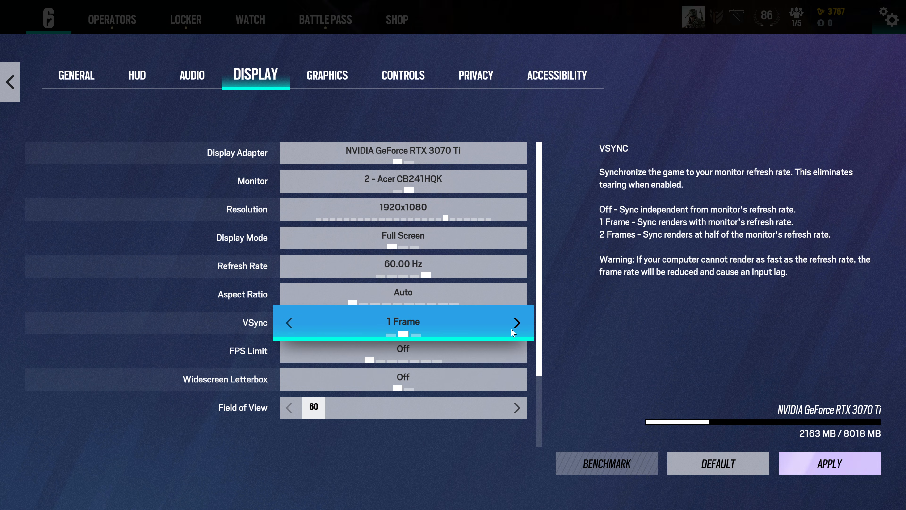
mouse_move(415, 330)
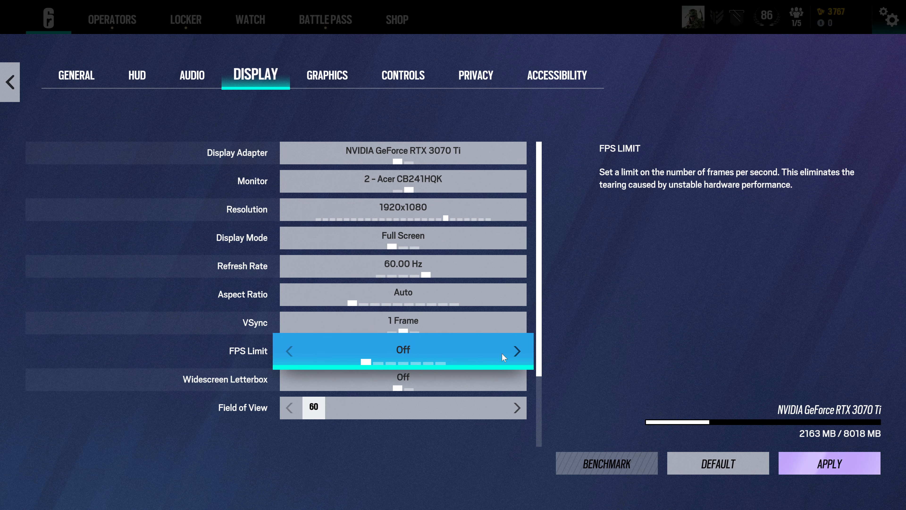
mouse_move(412, 356)
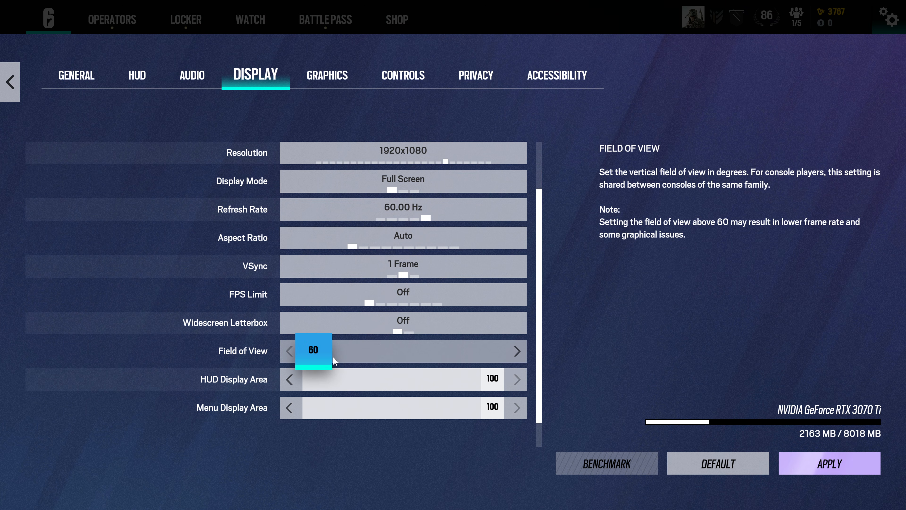
- Raise the Field of View slider from 60 to 80
drag(314, 351, 420, 350)
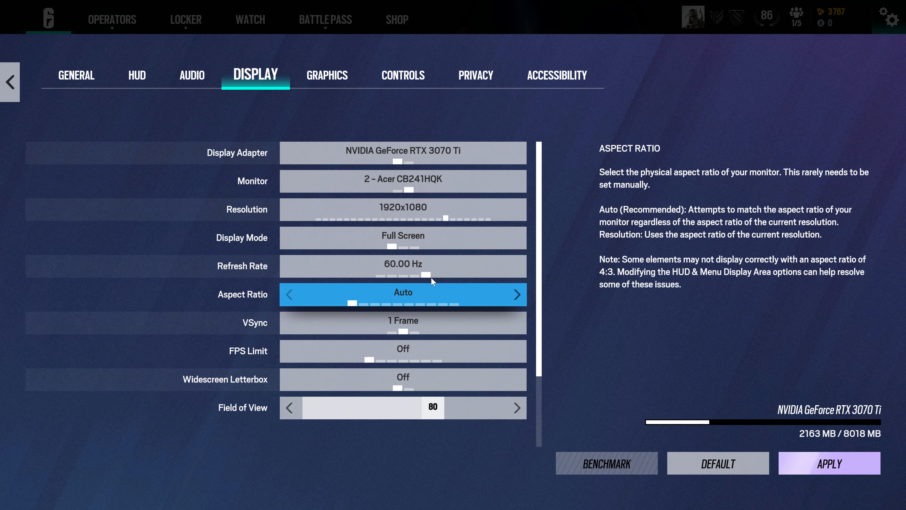
mouse_move(403, 237)
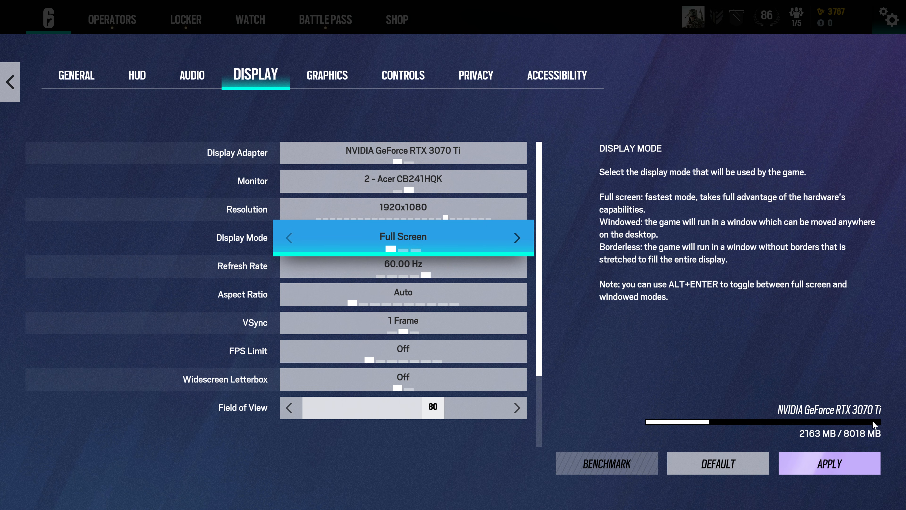
mouse_move(871, 428)
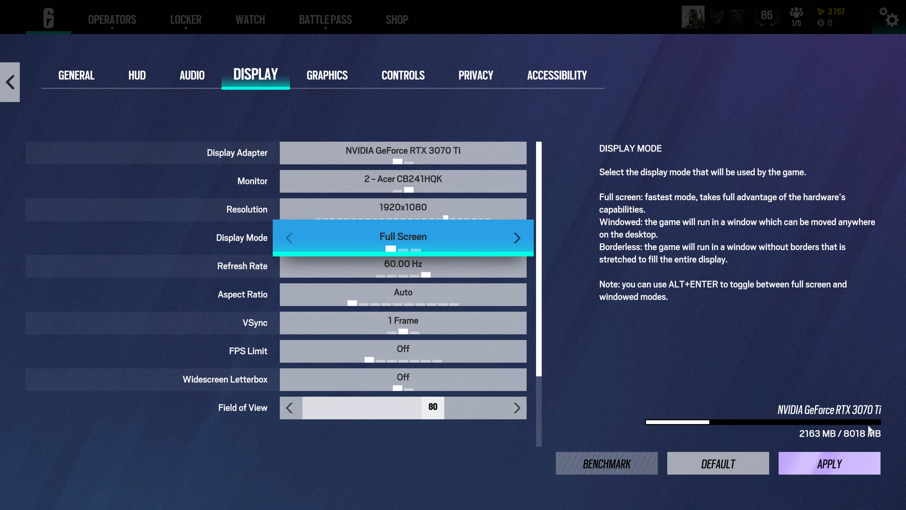